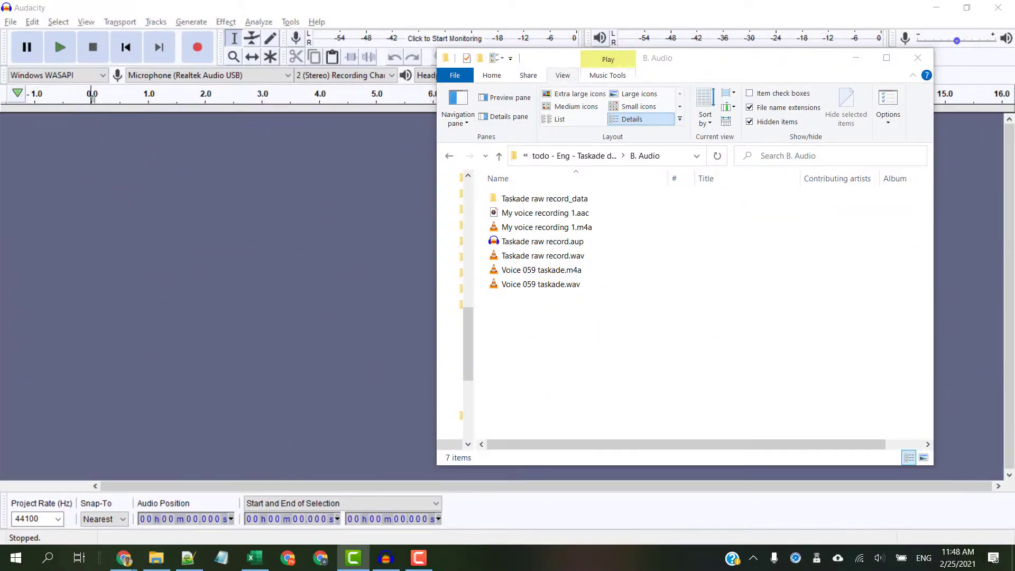
- Close the B. Audio File Explorer window, leaving the empty Audacity project visible
{"action": "left_click", "coordinate": [541, 270]}
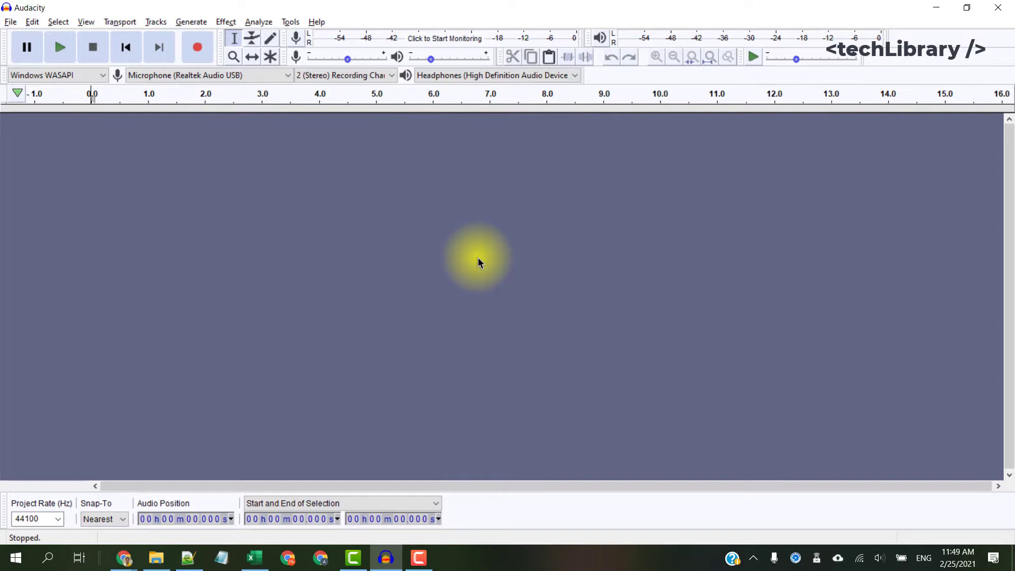
{"action": "mouse_move", "coordinate": [268, 237]}
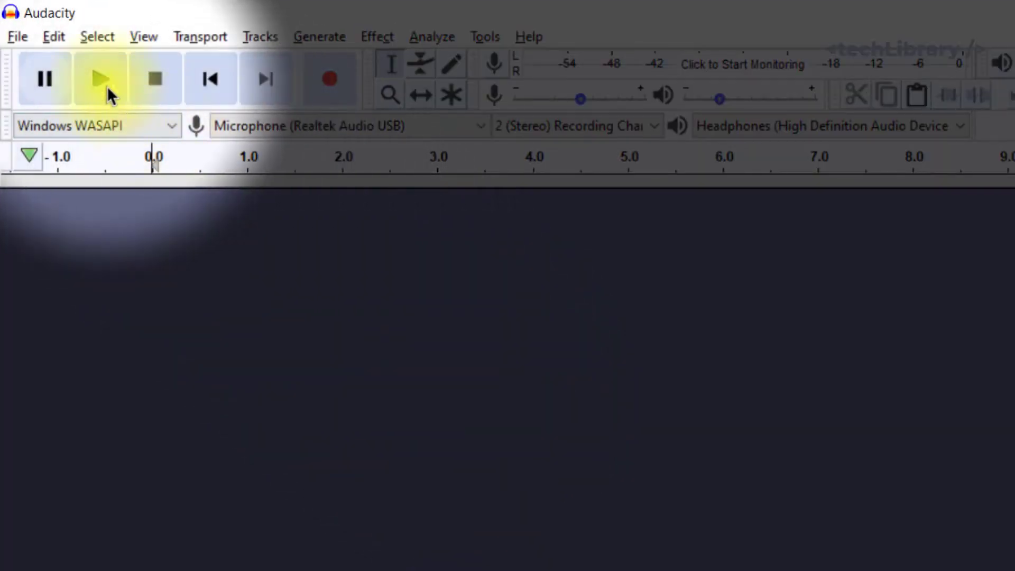
- Show Edit > Preferences > Libraries (FFmpeg not found) and follow its Download link
{"action": "left_click", "coordinate": [53, 36]}
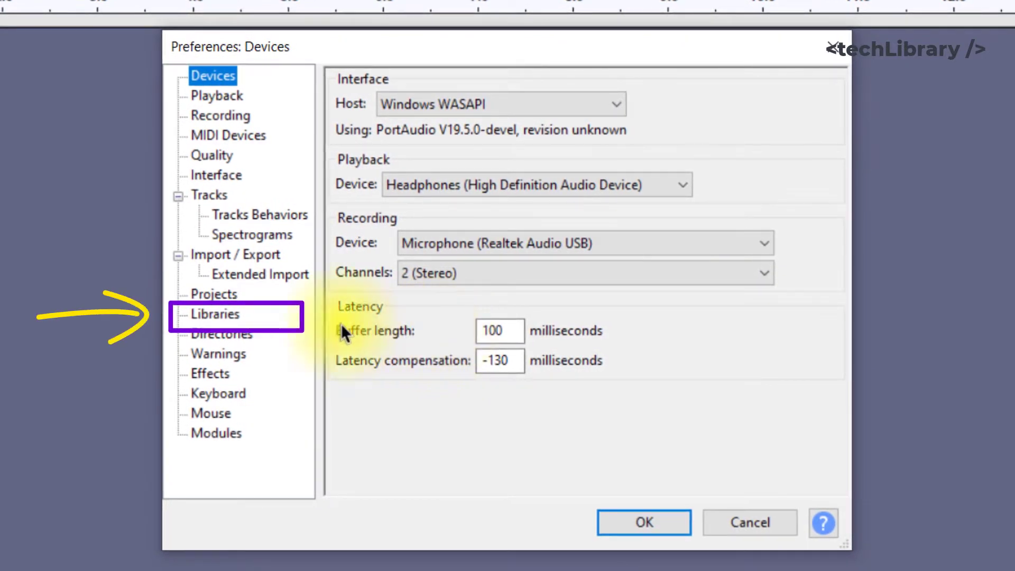
{"action": "left_click", "coordinate": [214, 314]}
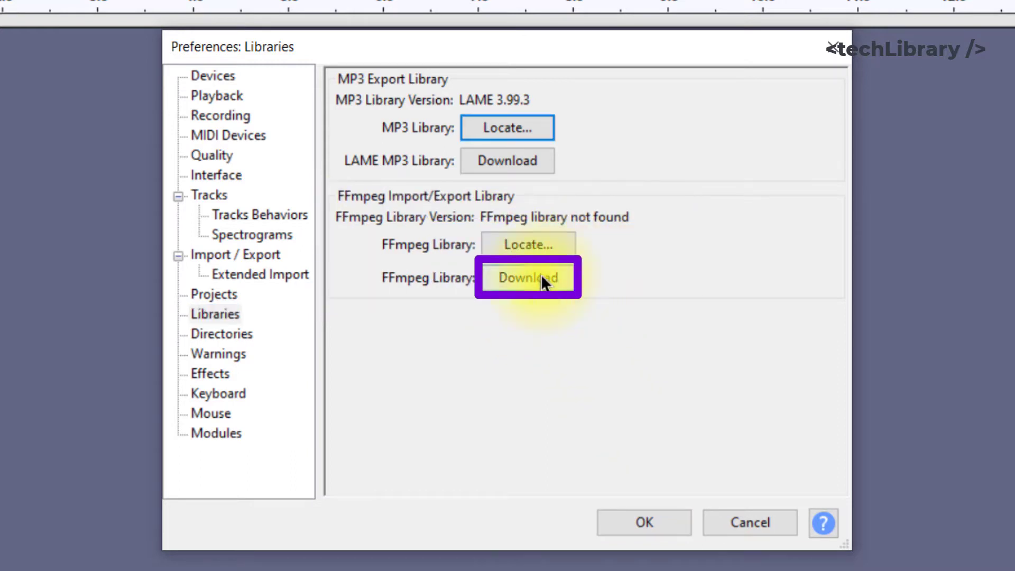
{"action": "left_click", "coordinate": [527, 277]}
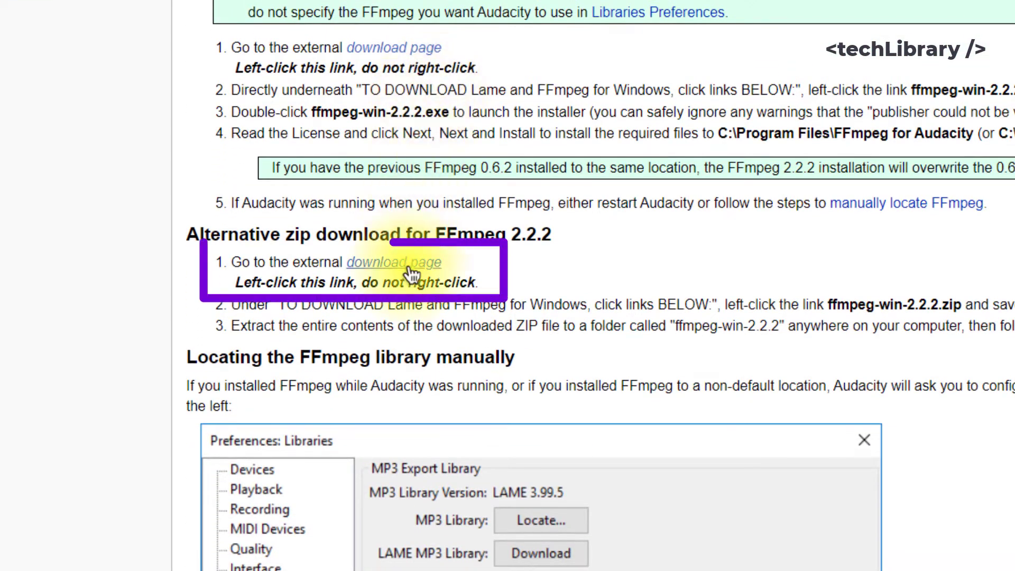
- Follow the 'download page' link and download the recommended ffmpeg-win-2.2.2.zip
{"action": "left_click", "coordinate": [393, 263]}
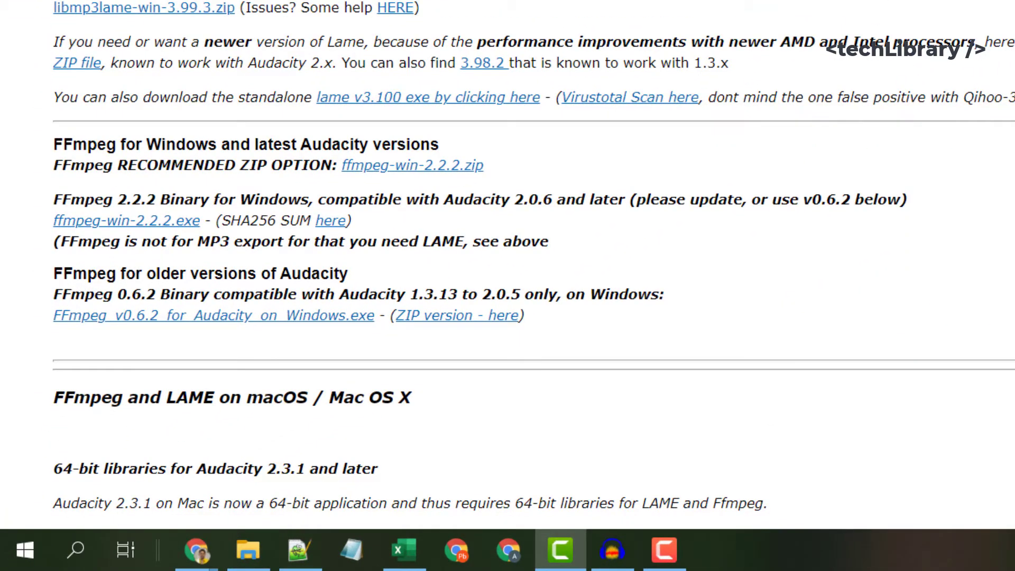
{"action": "mouse_move", "coordinate": [438, 168]}
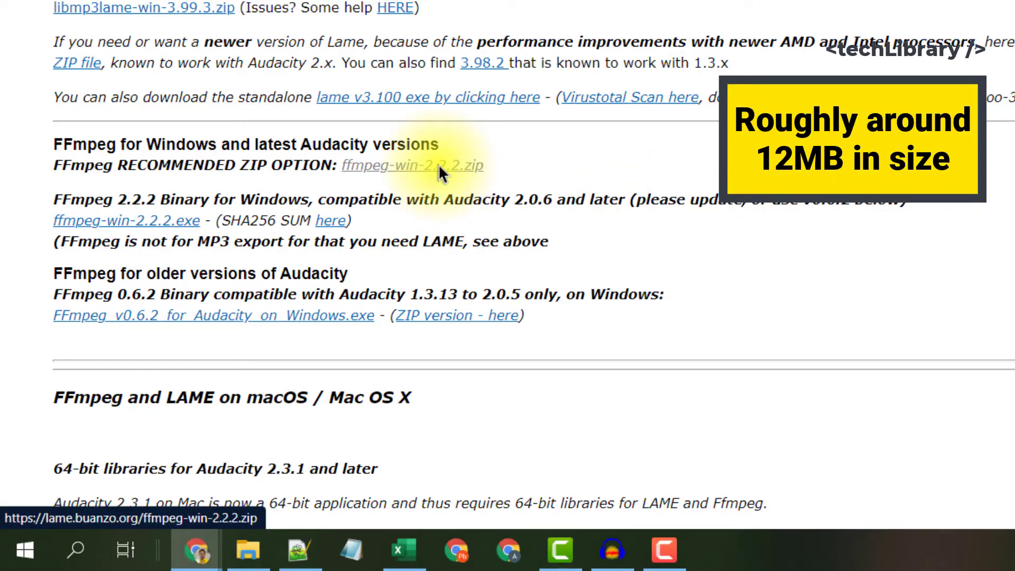
{"action": "left_click", "coordinate": [432, 165]}
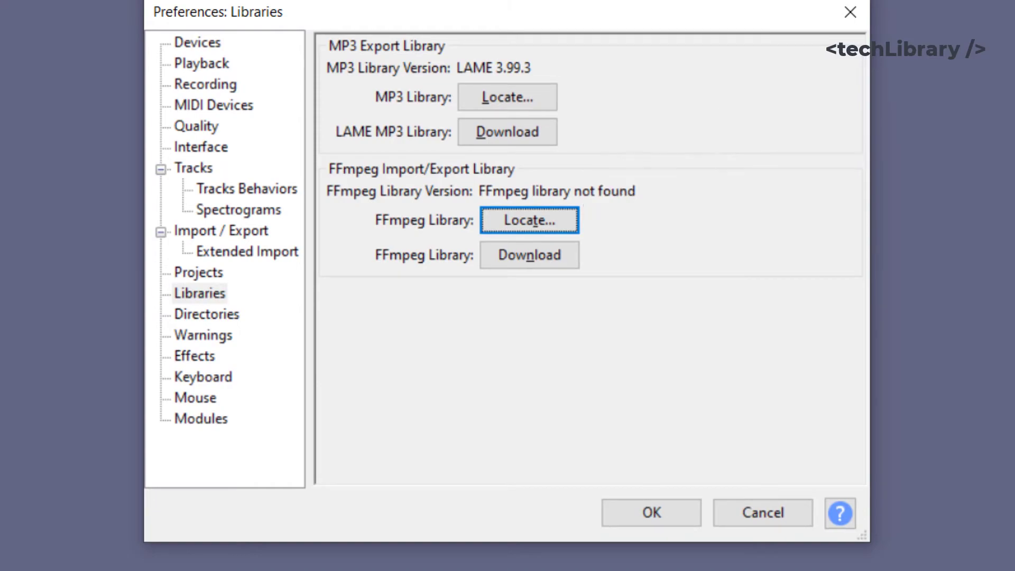
- Locate FFmpeg via avformat-55.dll so version F(55.33.100), C(55.52.102), U(52.66.100) is detected
{"action": "left_click", "coordinate": [529, 220]}
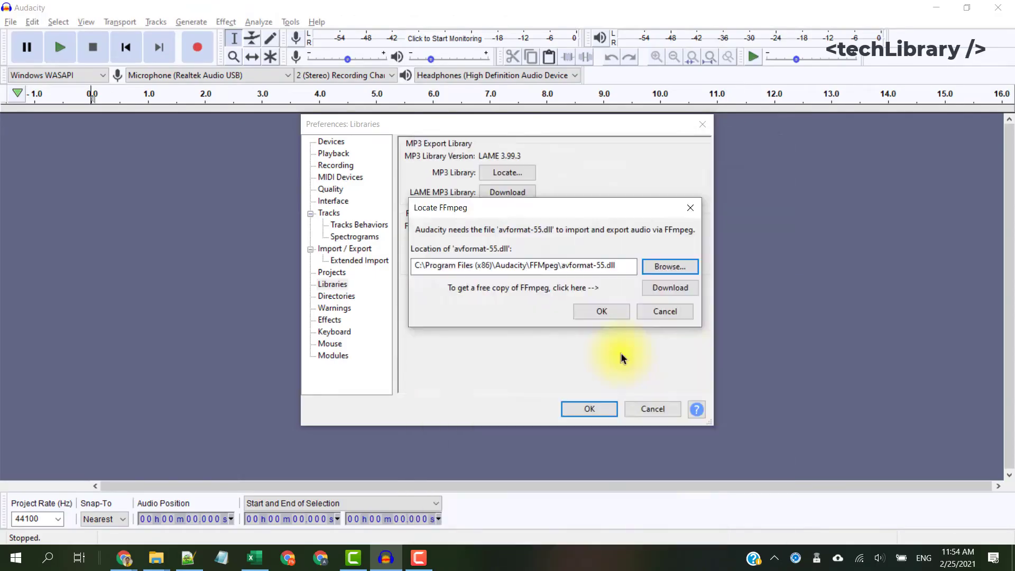
{"action": "left_click", "coordinate": [600, 311]}
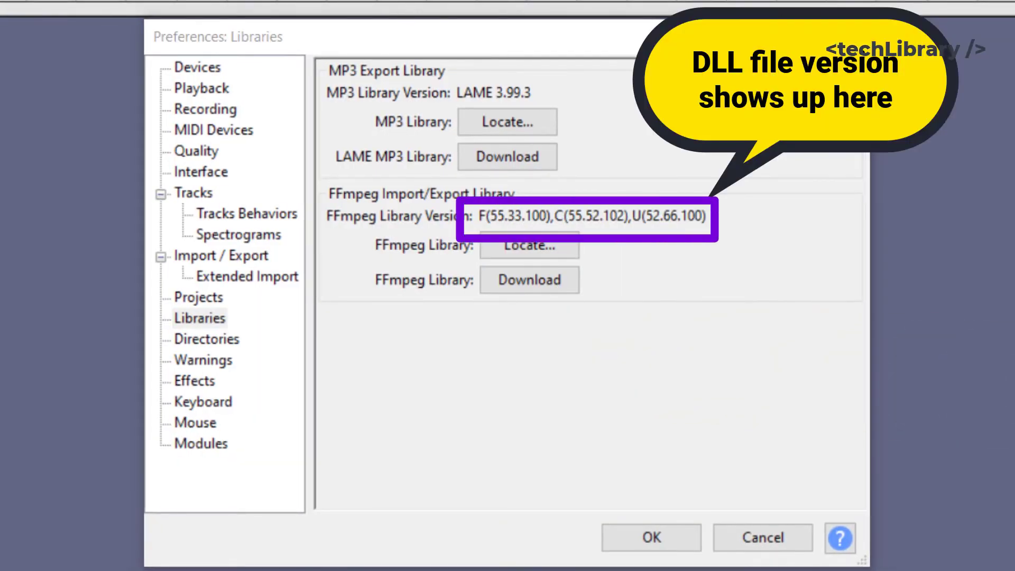